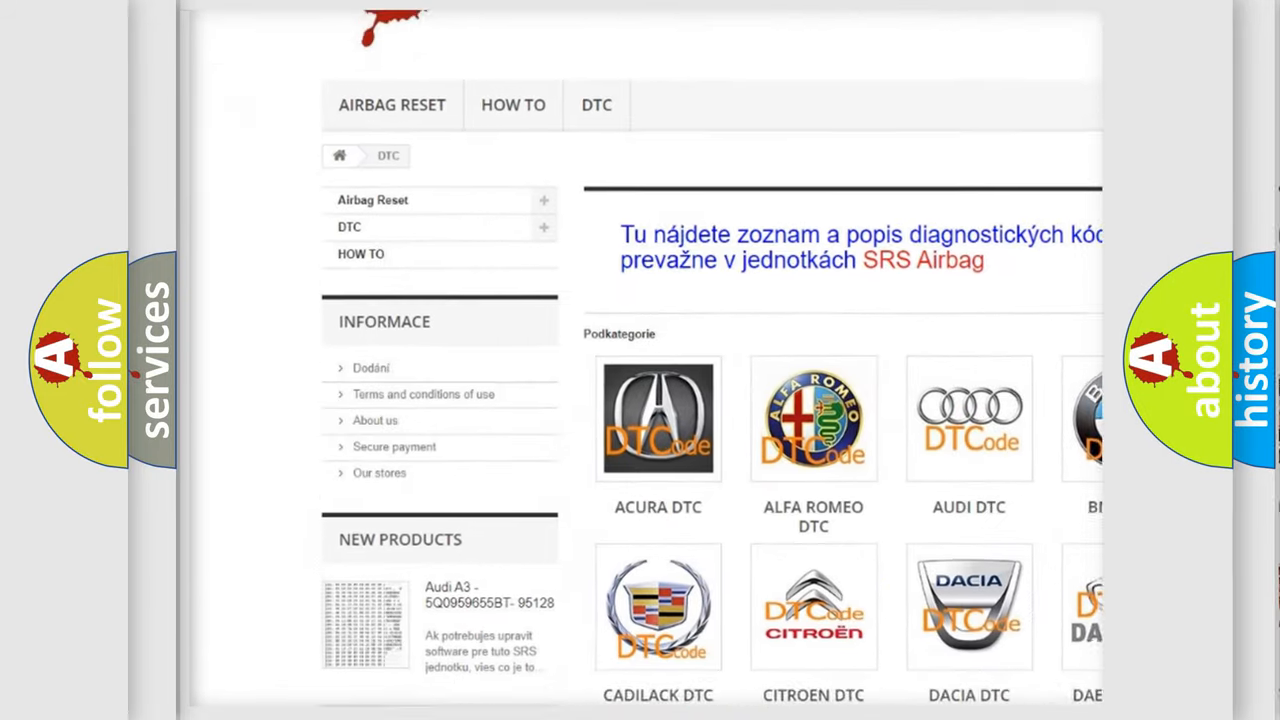
{"action": "scroll", "scroll_direction": "down", "scroll_amount": 3}
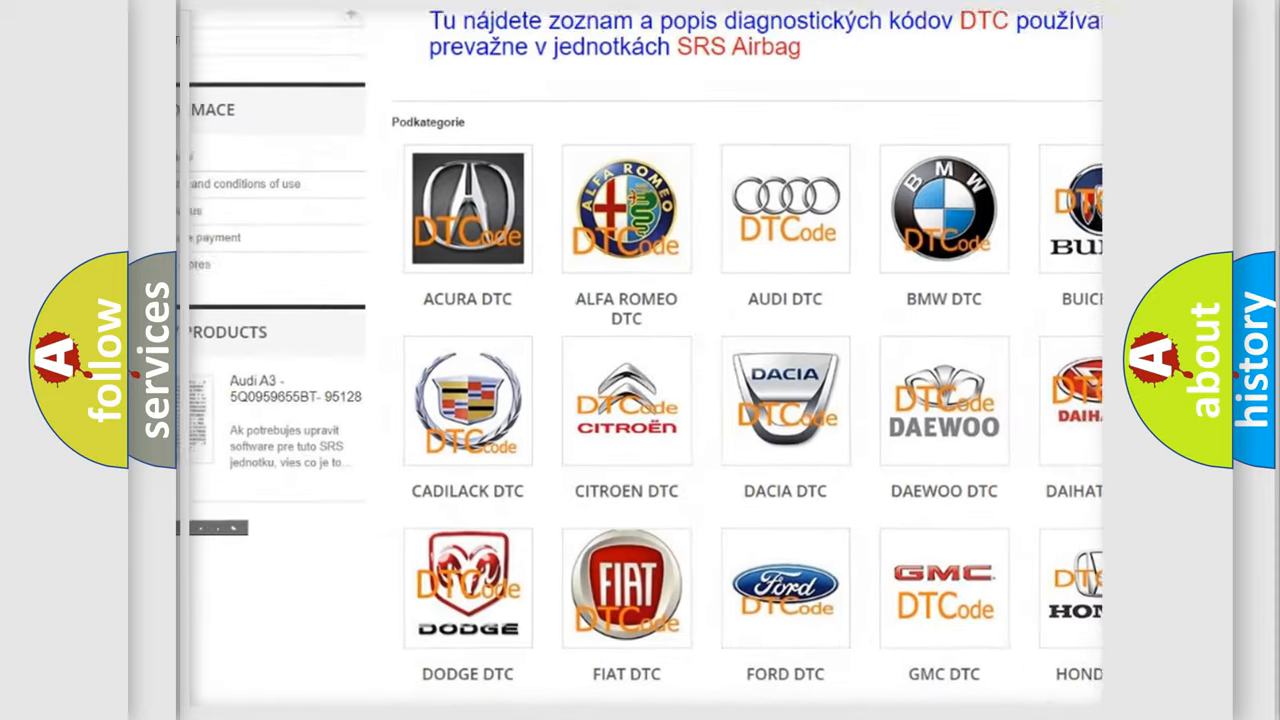
{"action": "scroll", "scroll_direction": "down", "scroll_amount": 3}
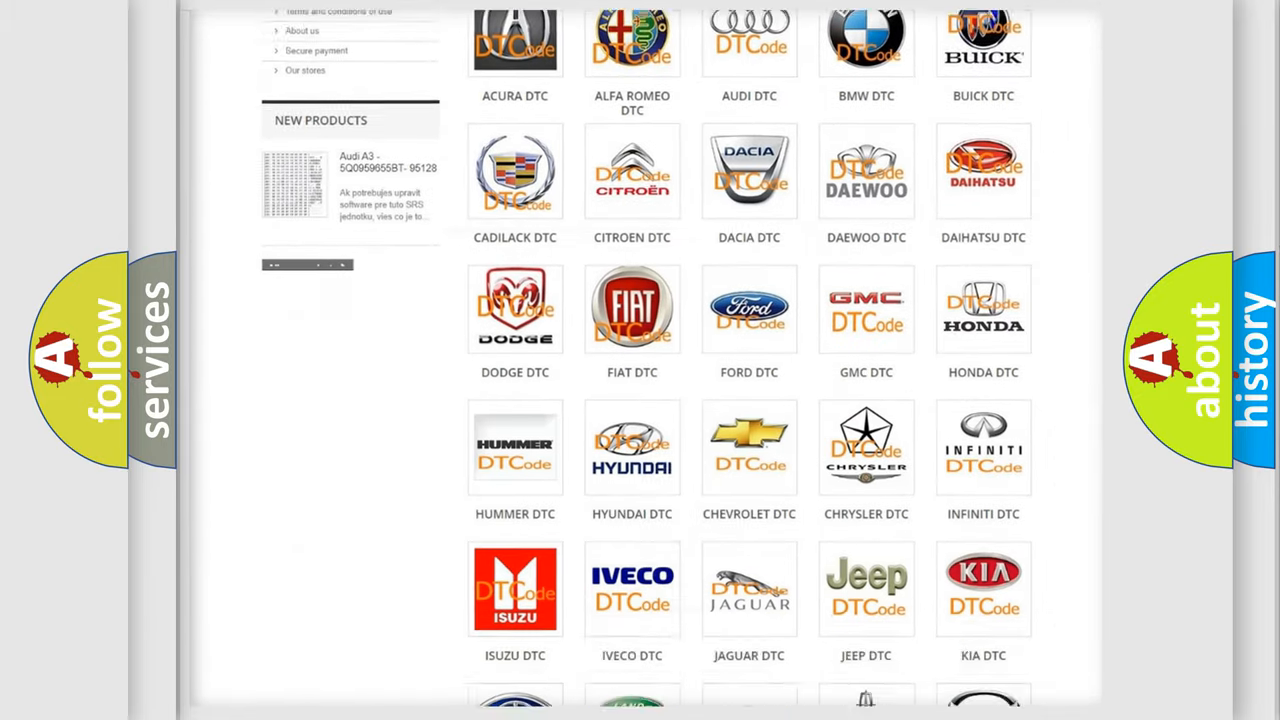
{"action": "scroll", "scroll_direction": "down", "scroll_amount": 3}
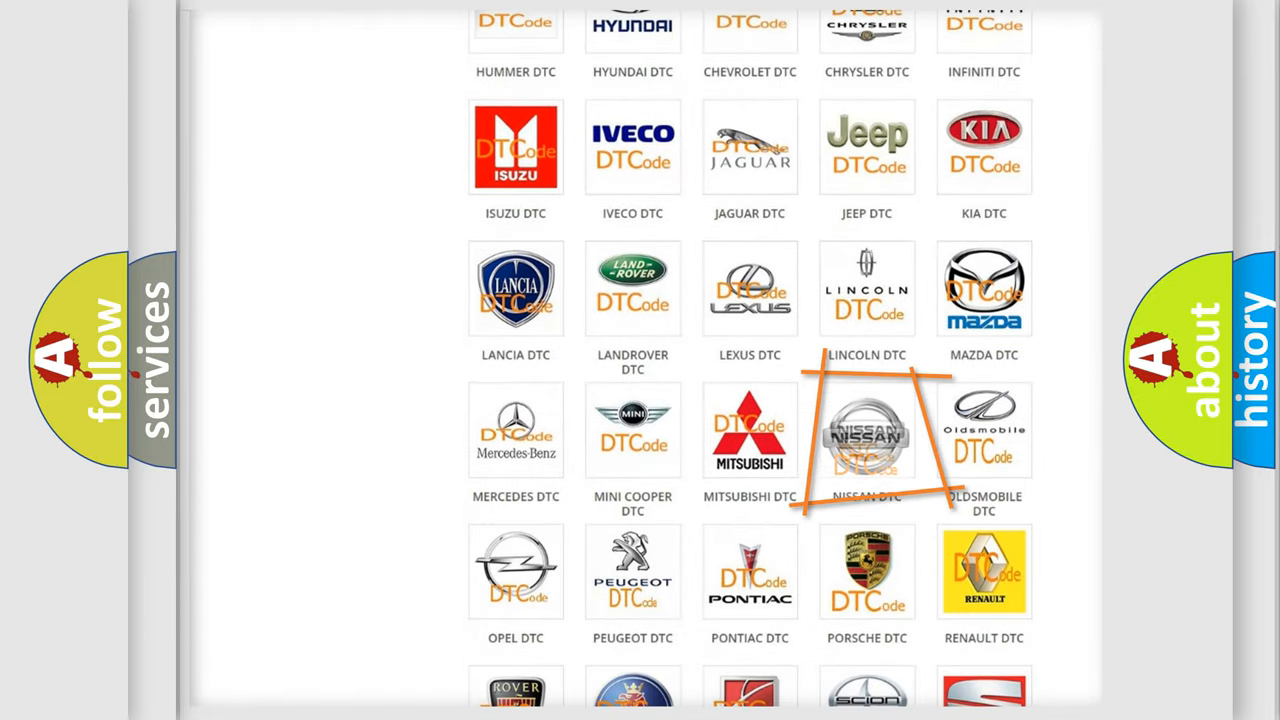